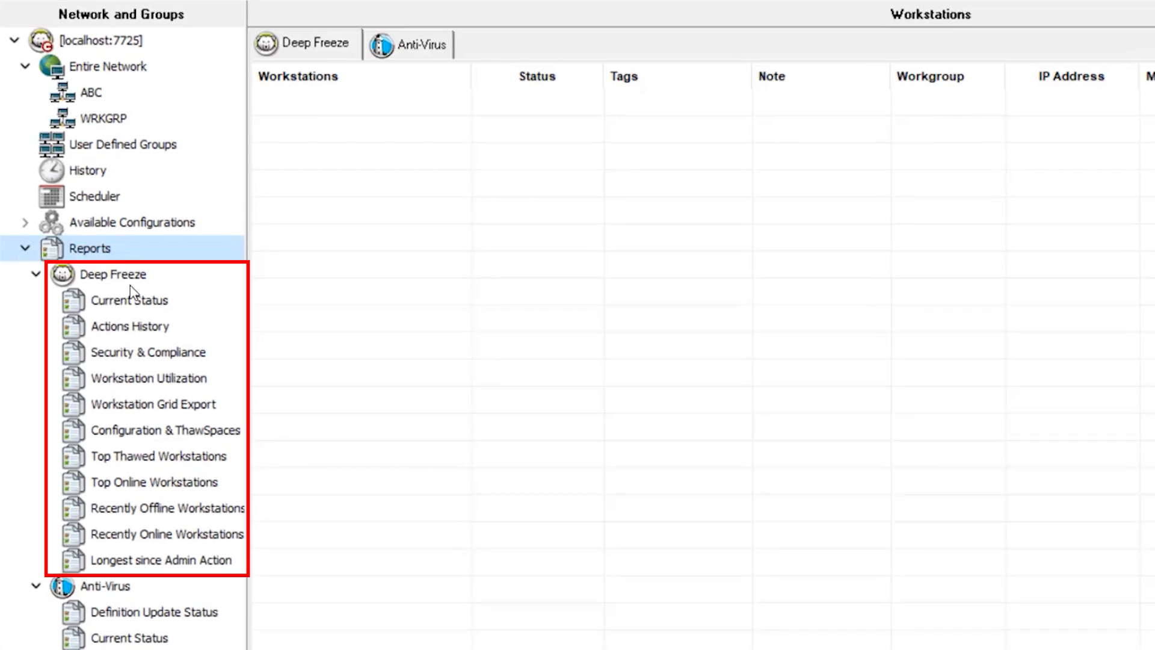
Step: Open the Deep Freeze Current Status report and its Online Status column filter
left_click(130, 300)
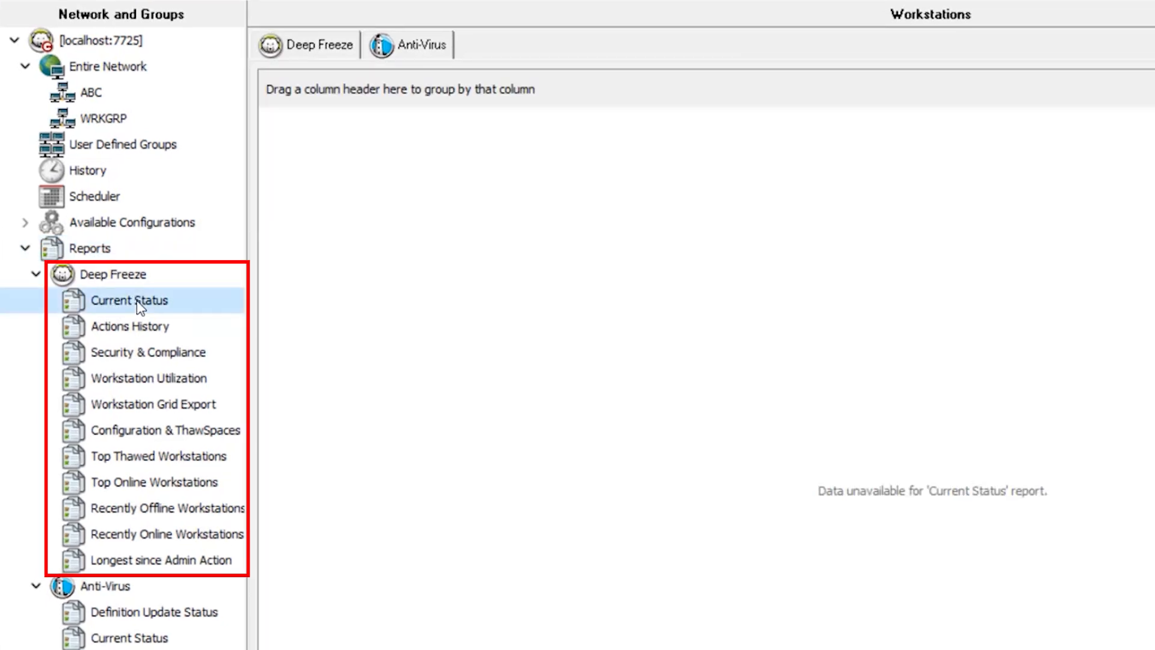
left_click(130, 299)
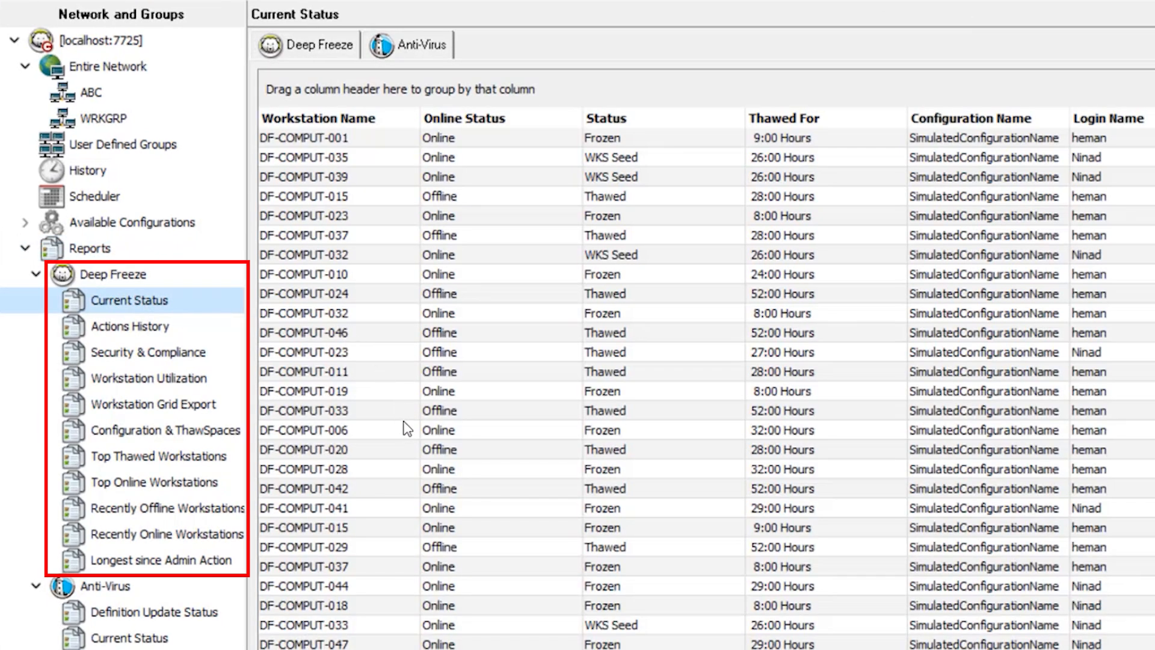
mouse_move(672, 188)
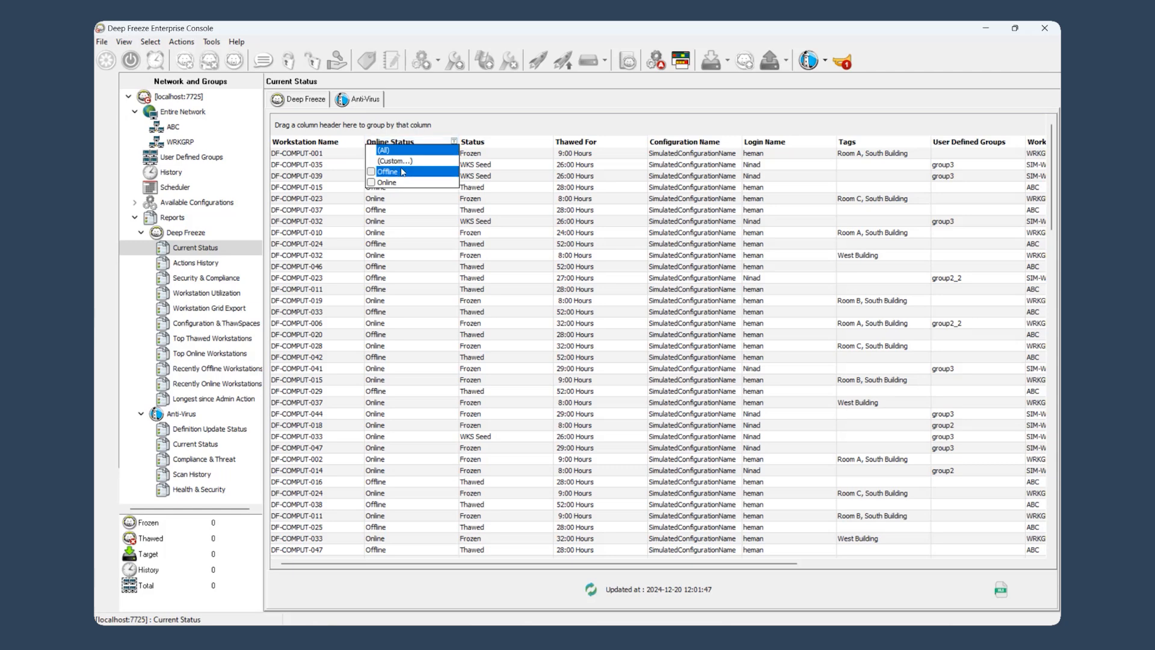
Step: Filter workstations by online status, then choose a custom start date in the report's date range
left_click(386, 172)
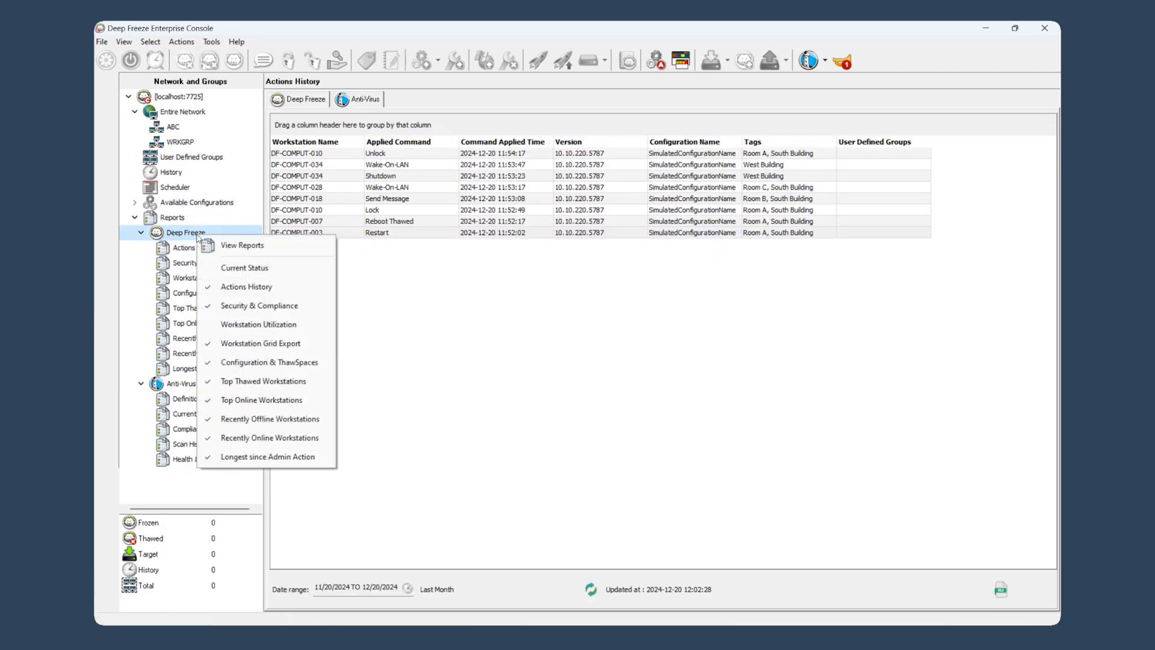
left_click(246, 287)
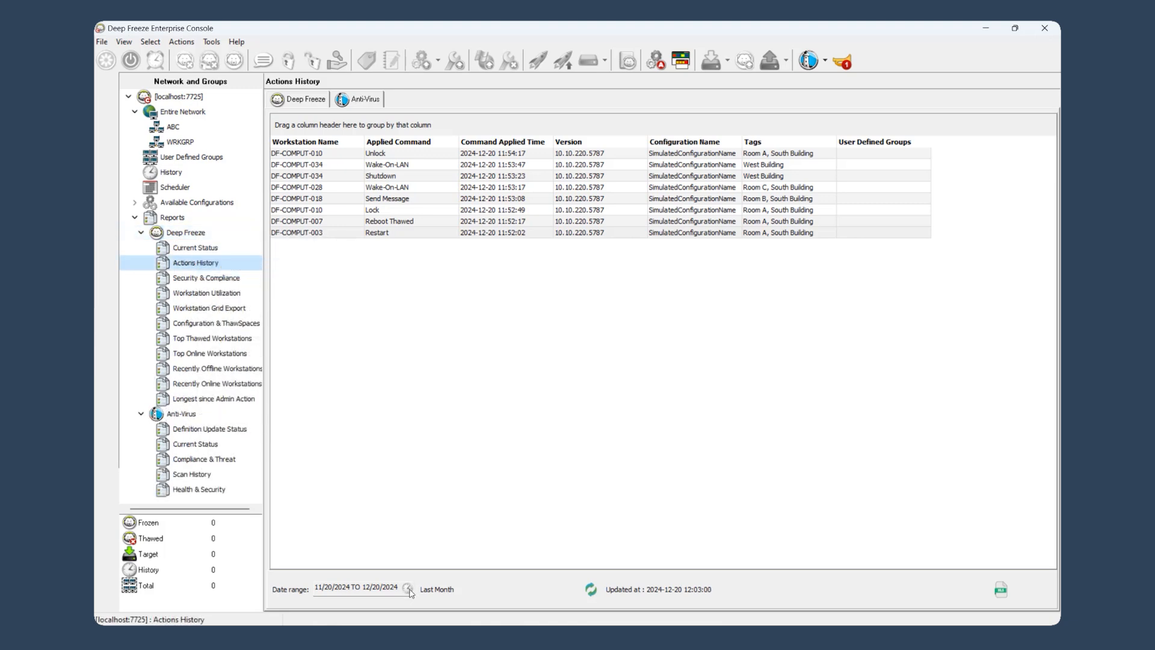
left_click(407, 588)
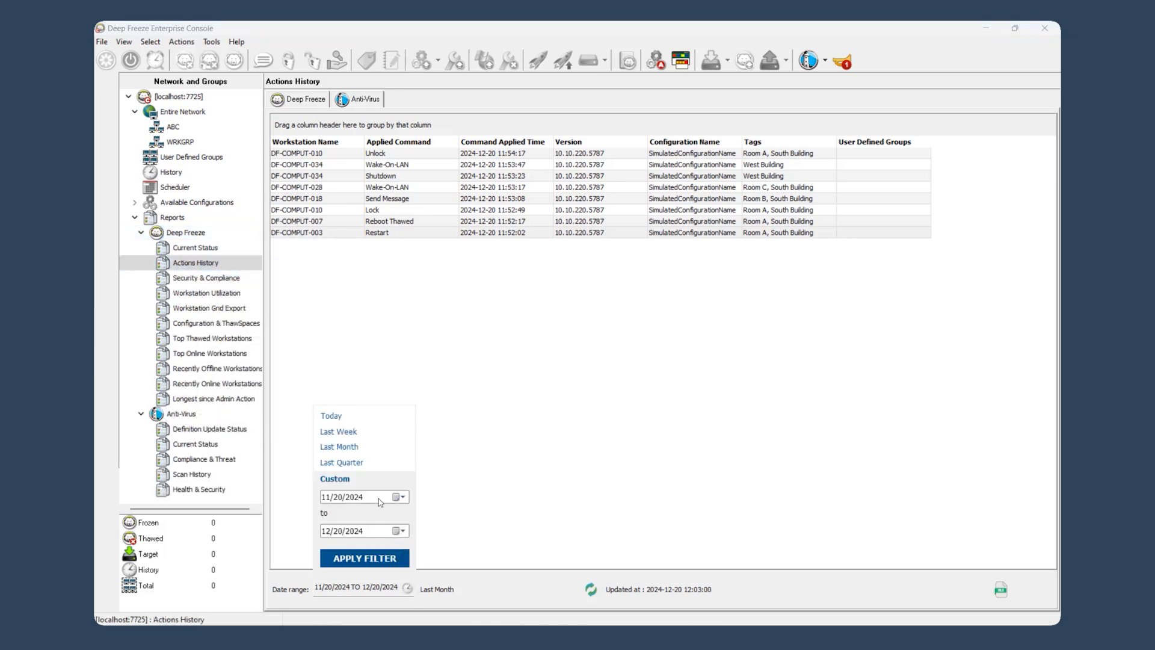
left_click(195, 247)
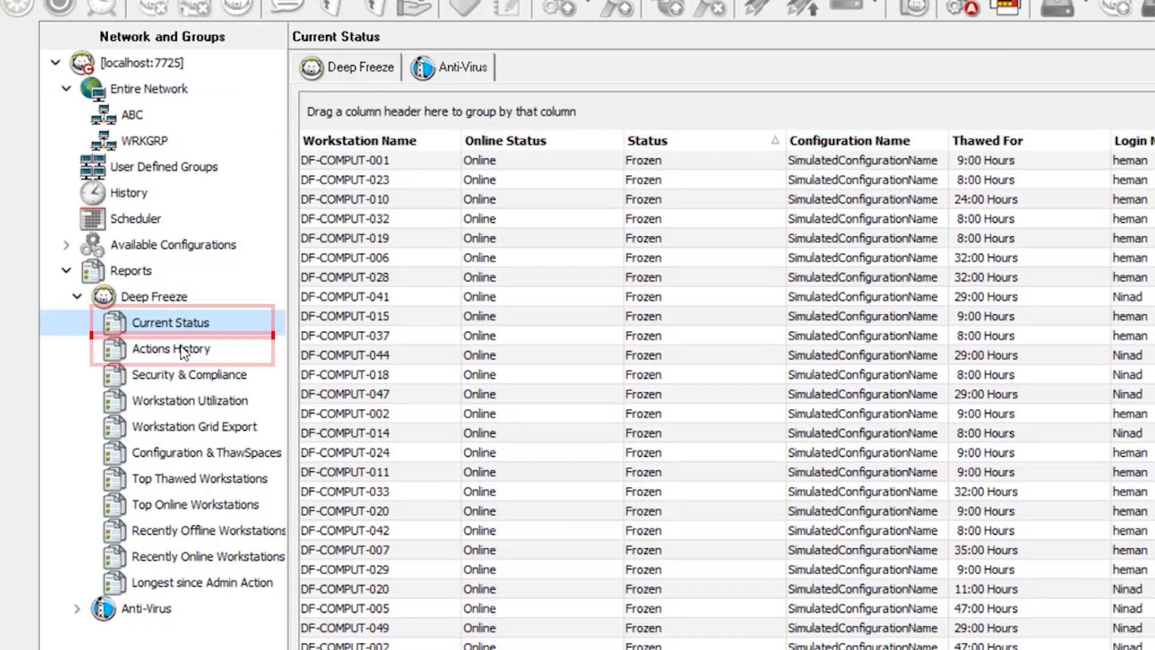
Step: Browse Actions History, Security & Compliance, Workstation Utilization, then Longest since Admin Action reports
left_click(172, 348)
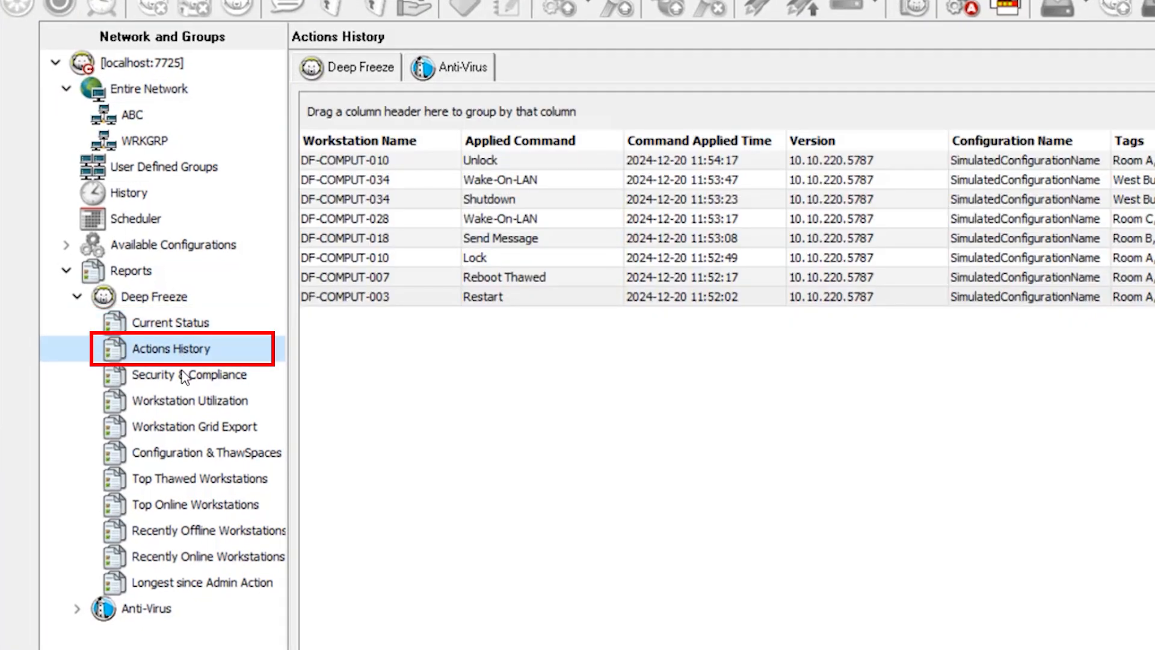
left_click(189, 374)
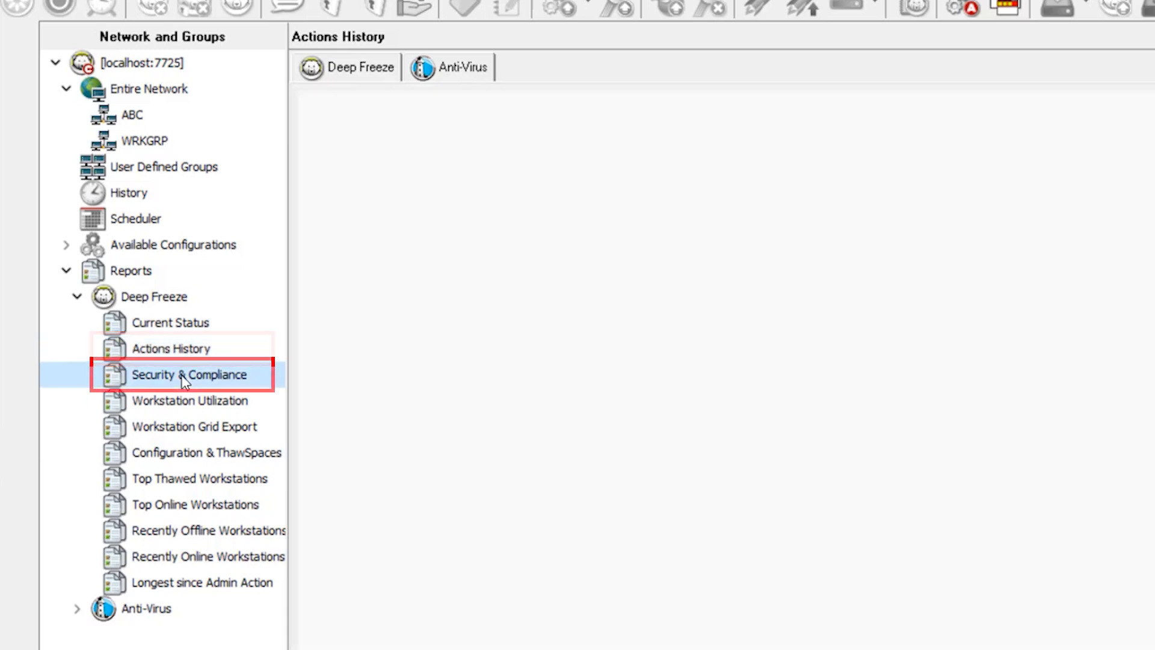
left_click(189, 374)
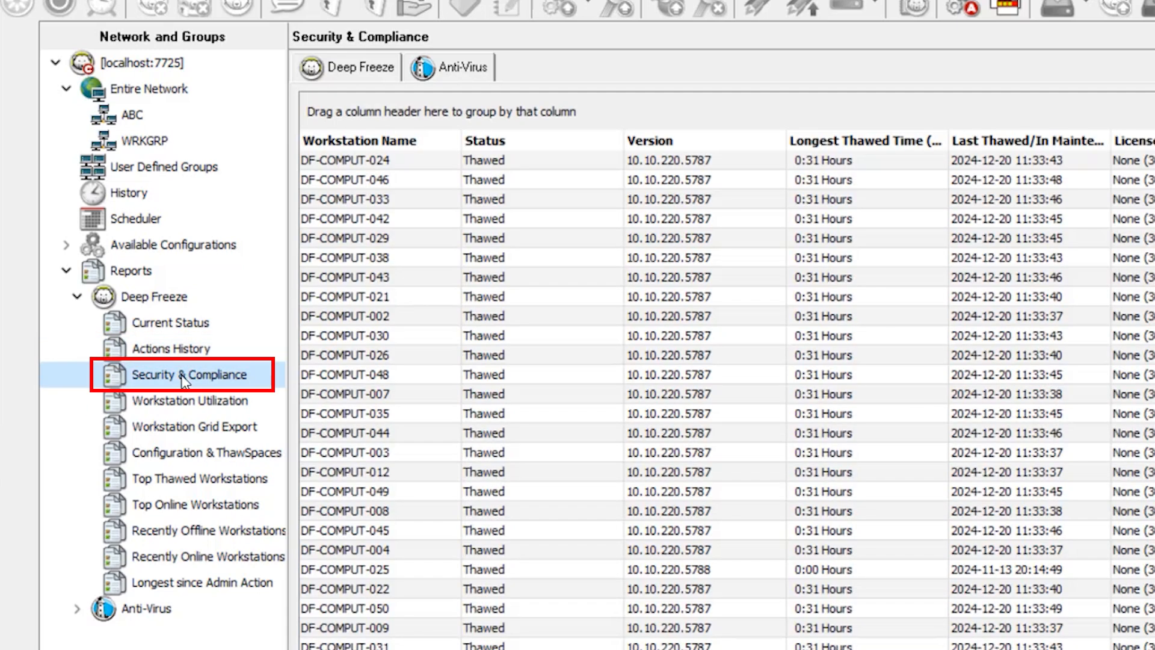
left_click(190, 400)
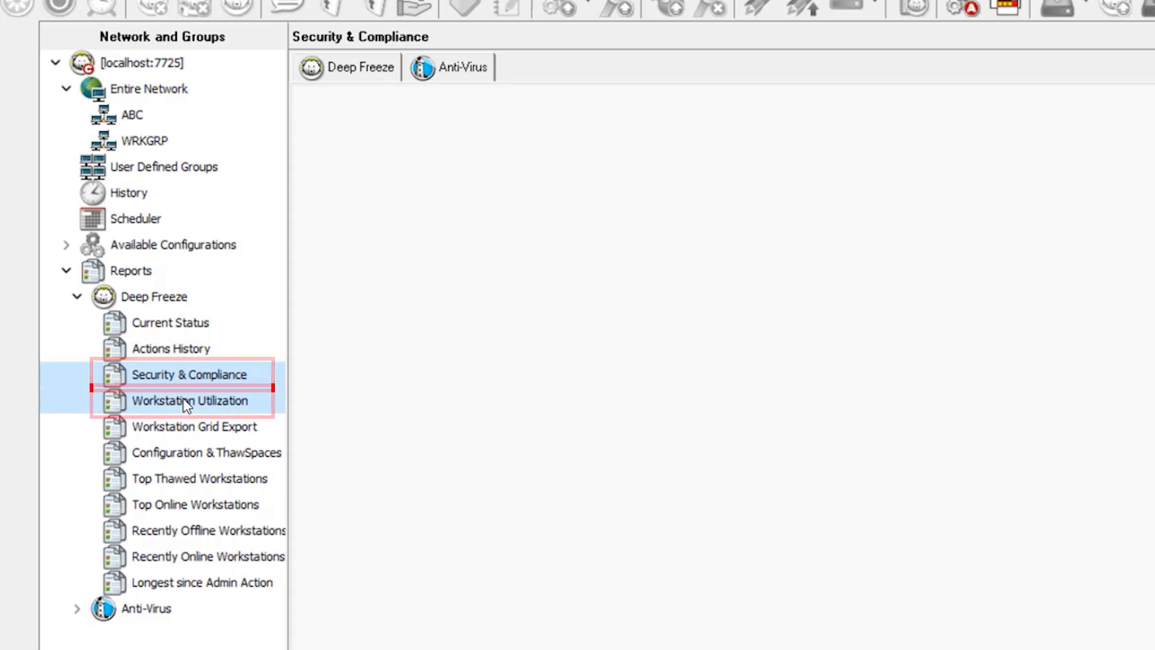
left_click(190, 400)
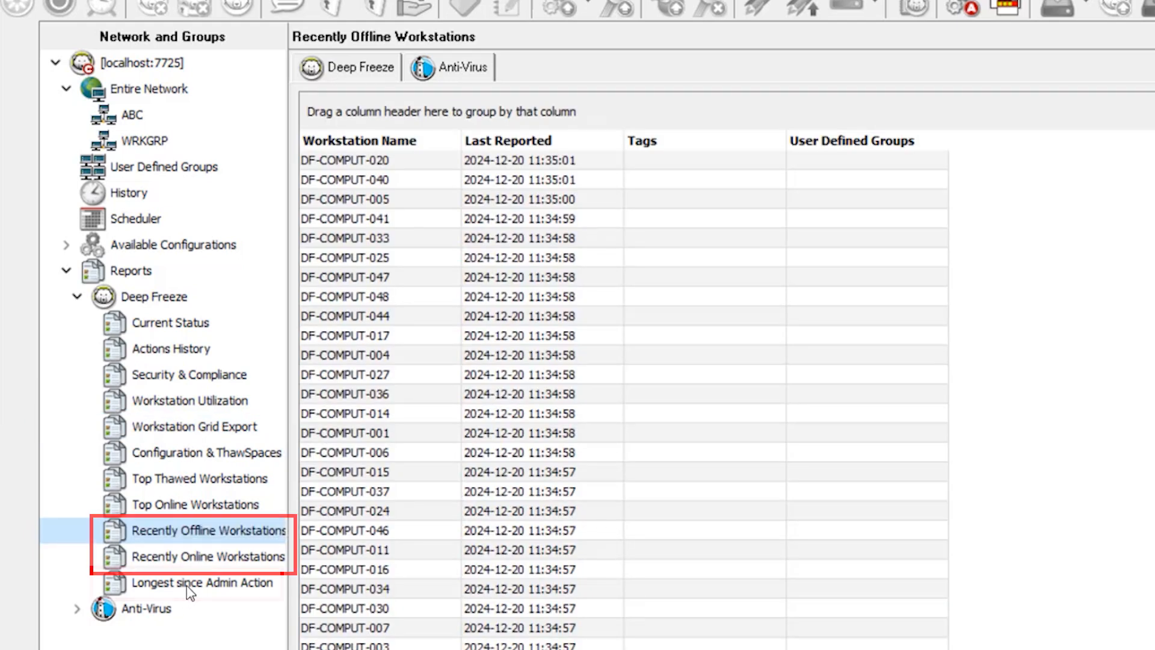
left_click(201, 582)
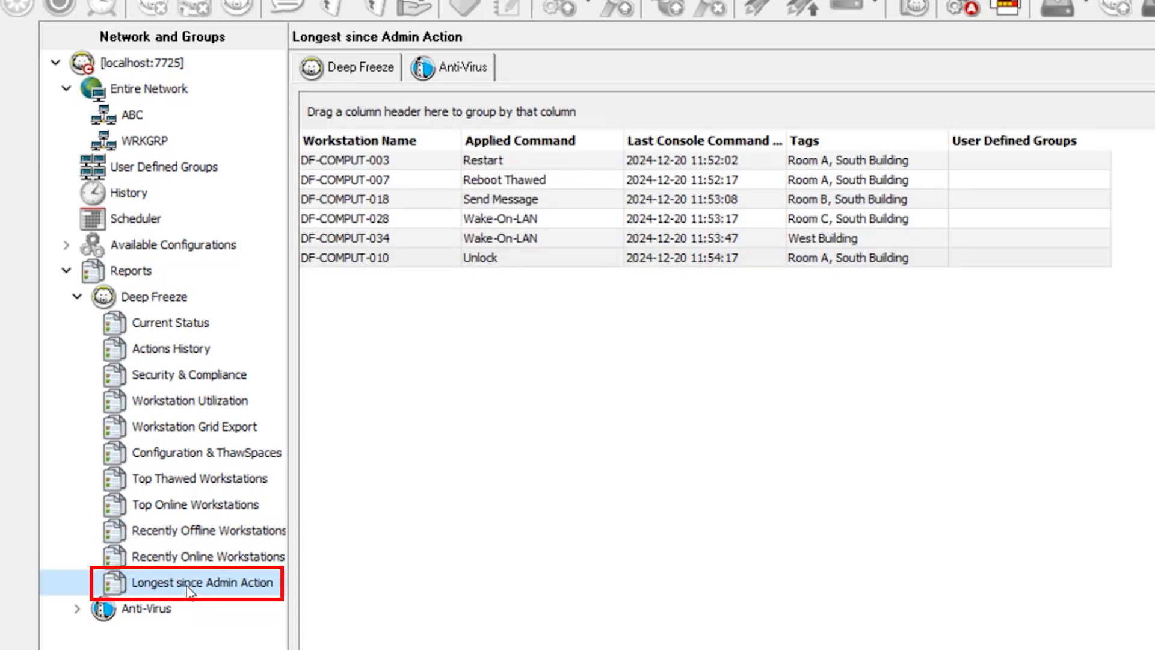
left_click(182, 111)
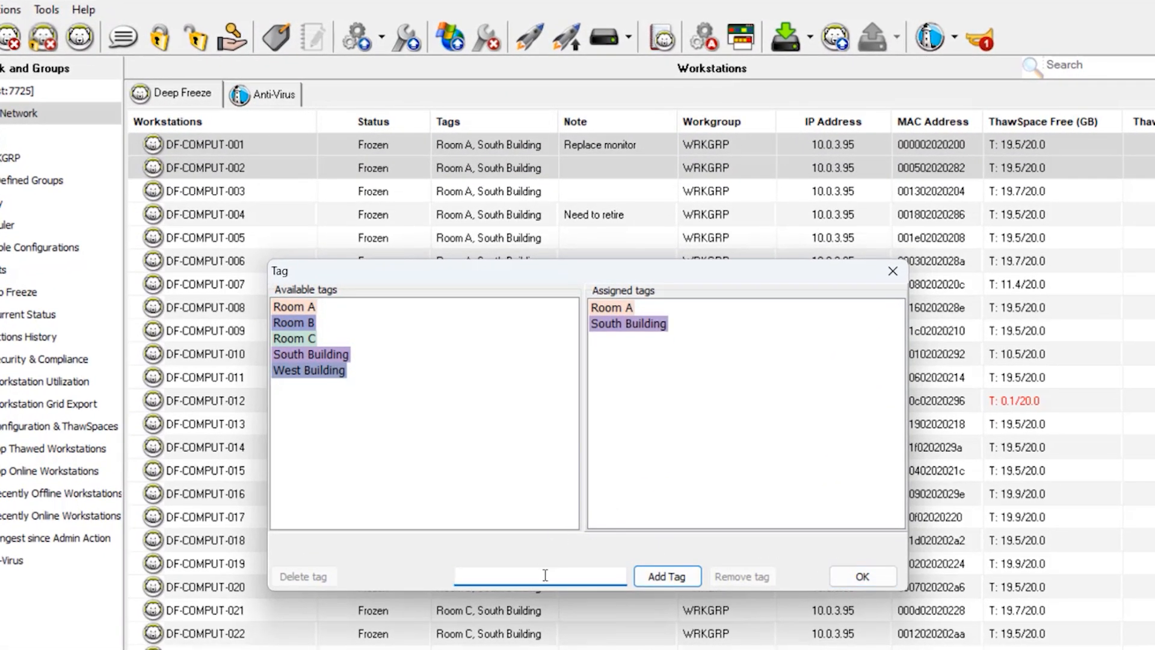
Step: Enter 'Floor 1' as the new tag for DF-COMPUT-001 and DF-COMPUT-002
type("Floor")
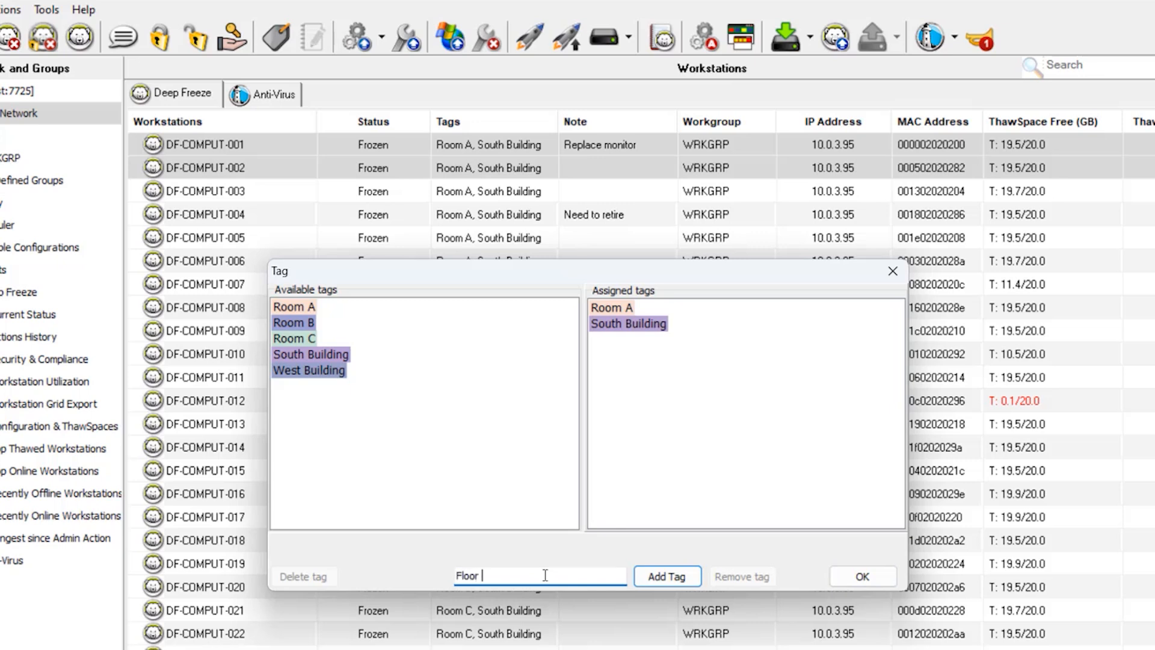
type("1")
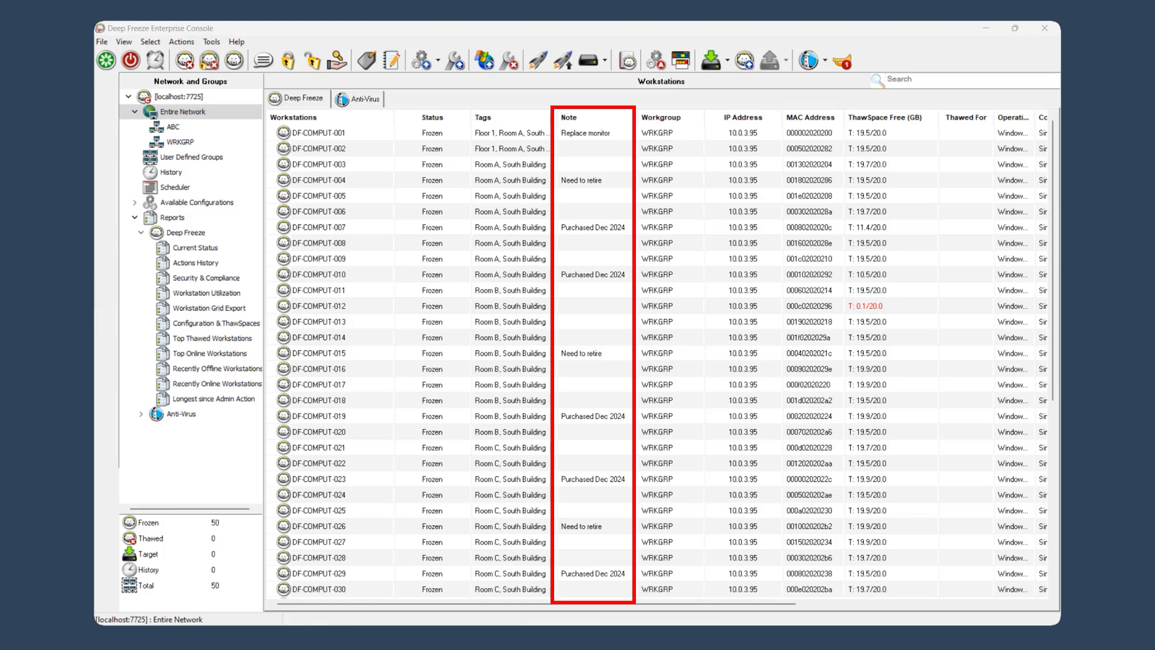
Step: Sort the Workstations grid by the Note column
left_click(567, 118)
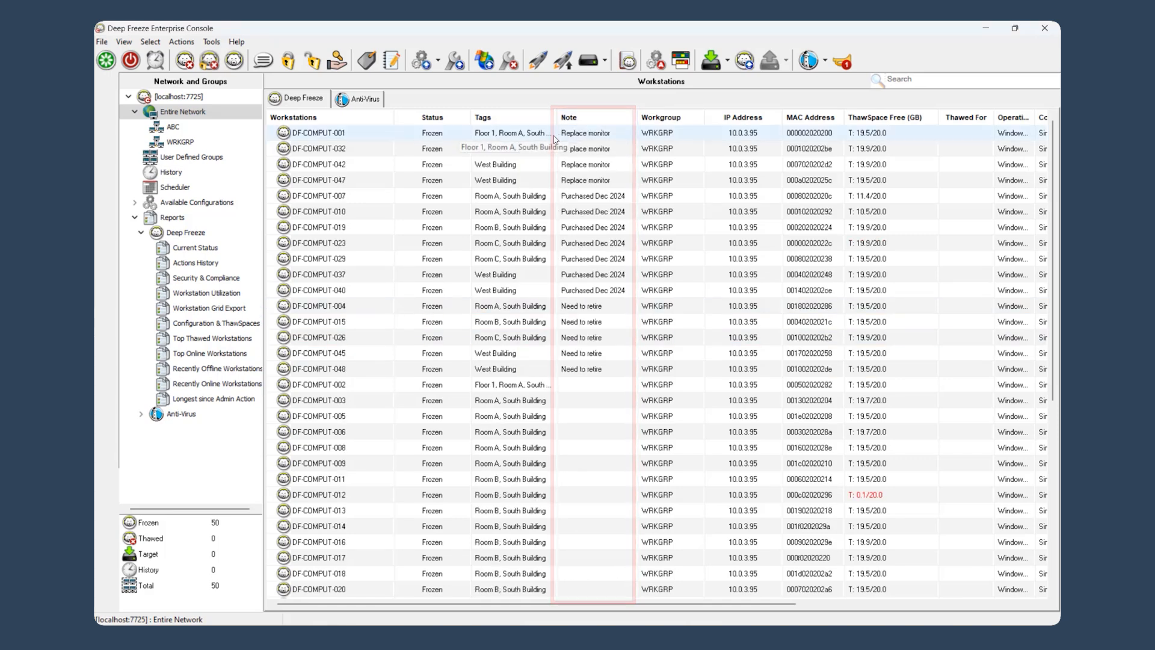
double_click(584, 132)
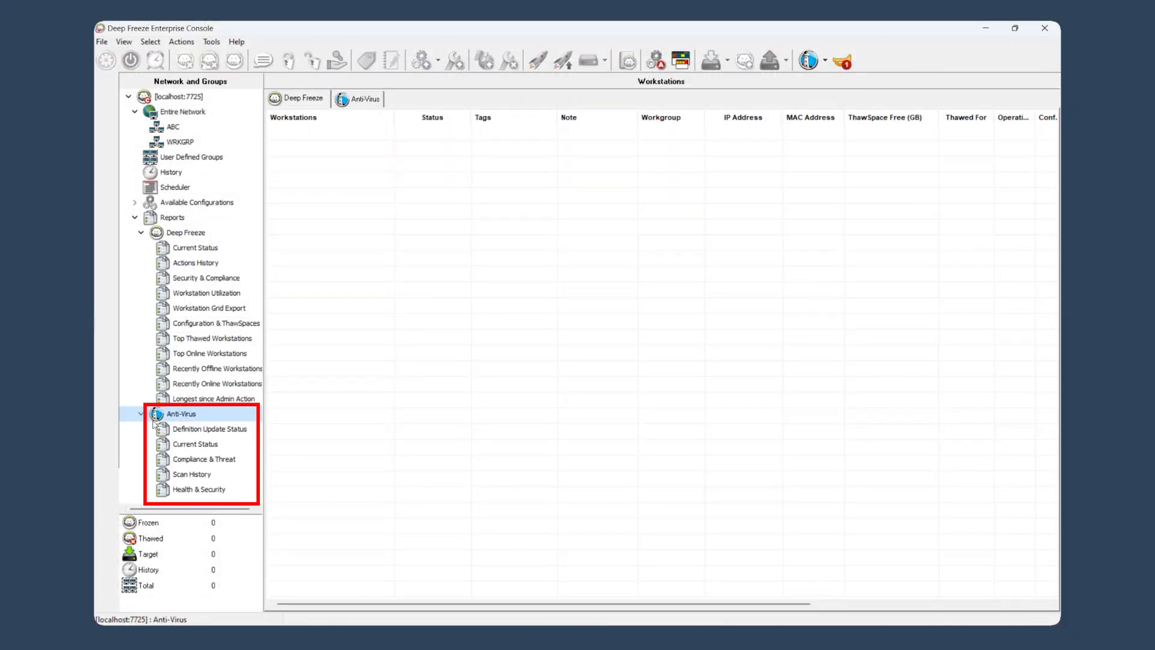
Step: View the Anti-Virus Definition Update Status report, then Anti-Virus Current Status
left_click(195, 443)
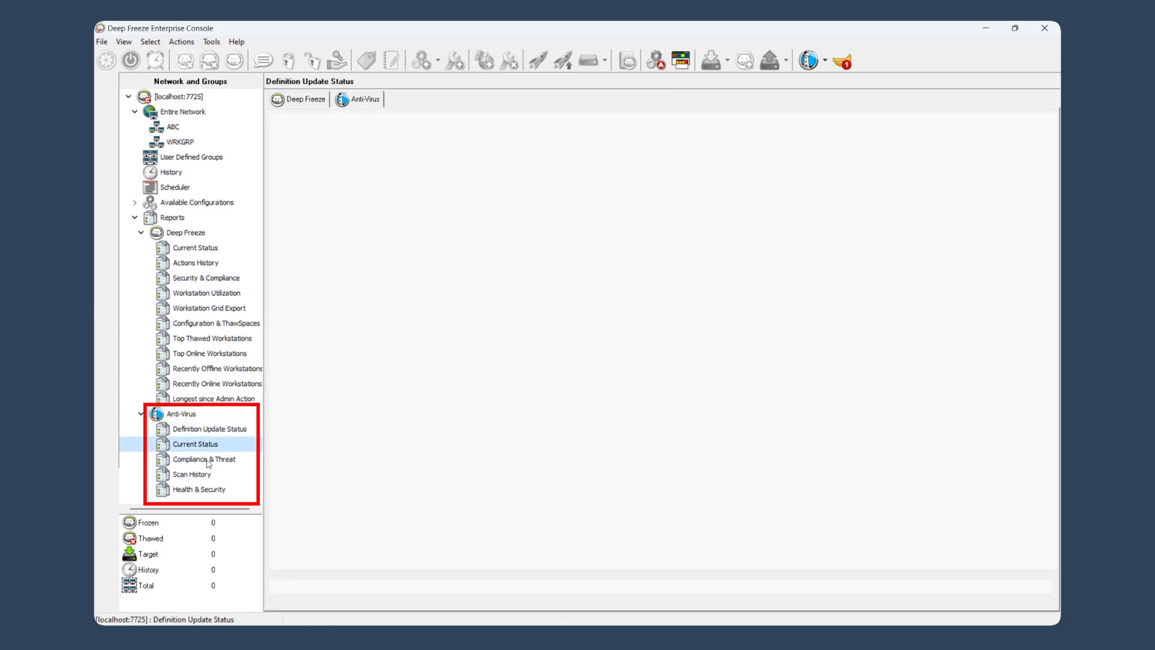
left_click(191, 473)
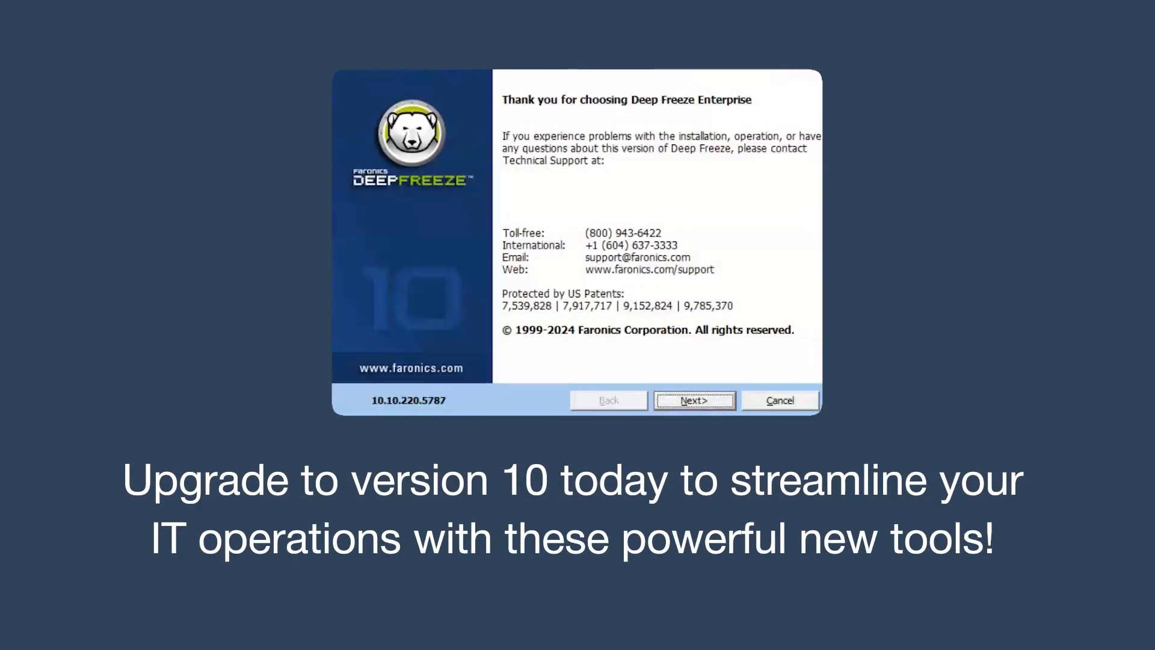
Step: Continue past the installer's welcome page with Next
left_click(693, 400)
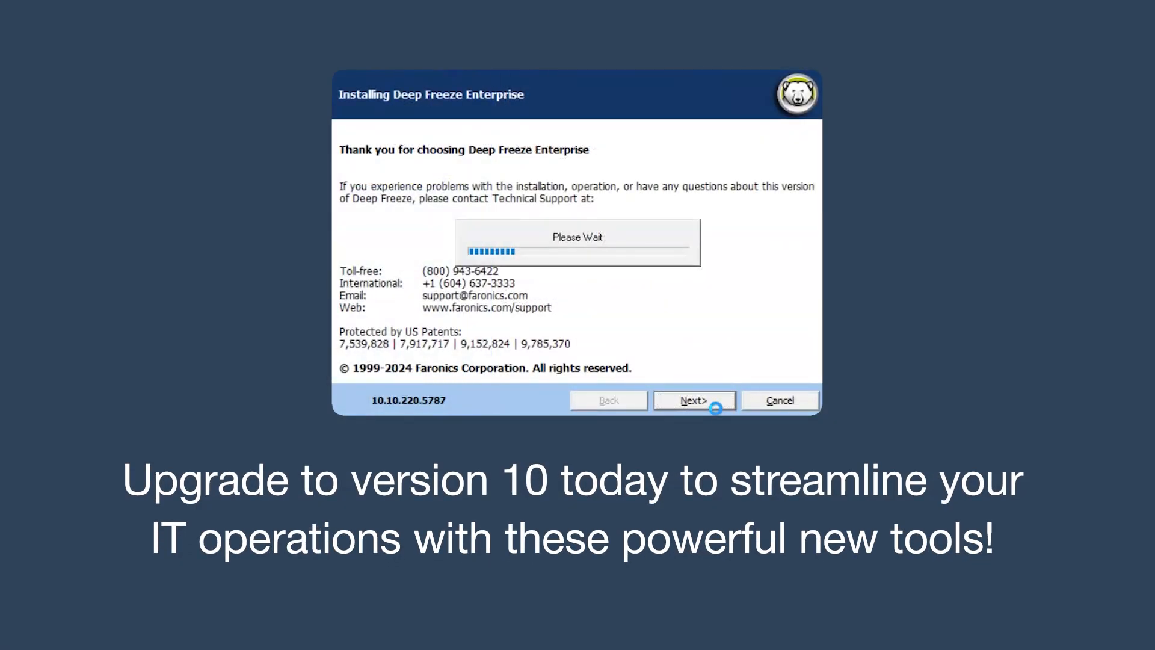